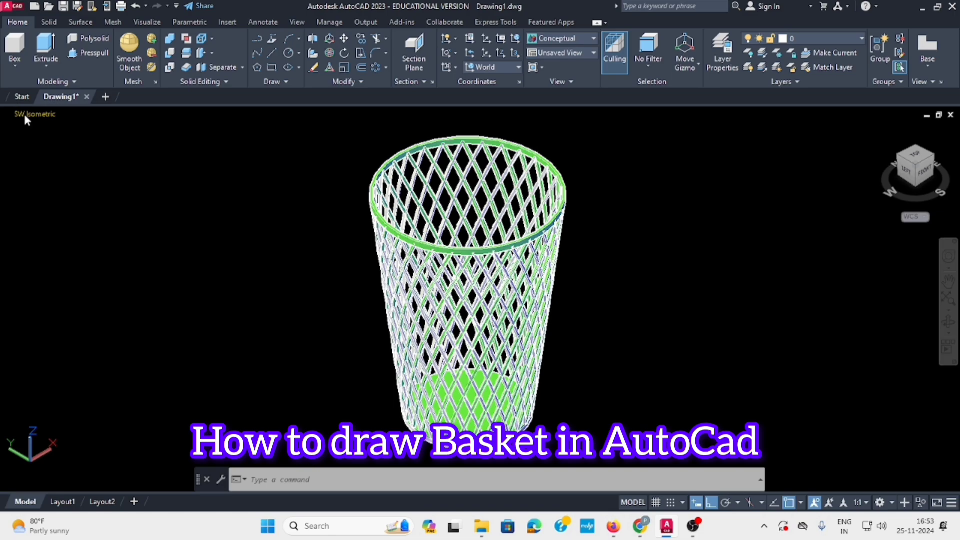
mouse_move(28, 118)
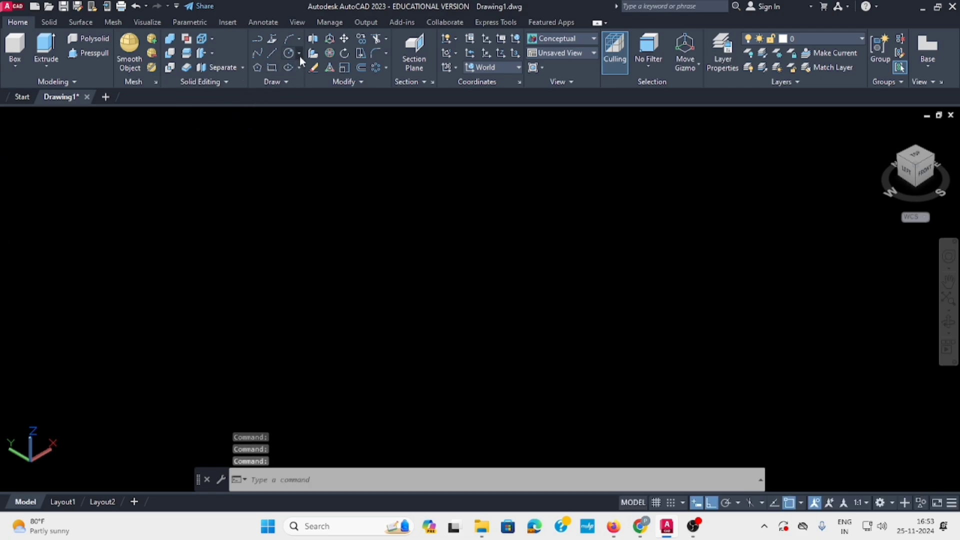
- Draw concentric circles of radius 50 and 75 from the same centre point
left_click(299, 53)
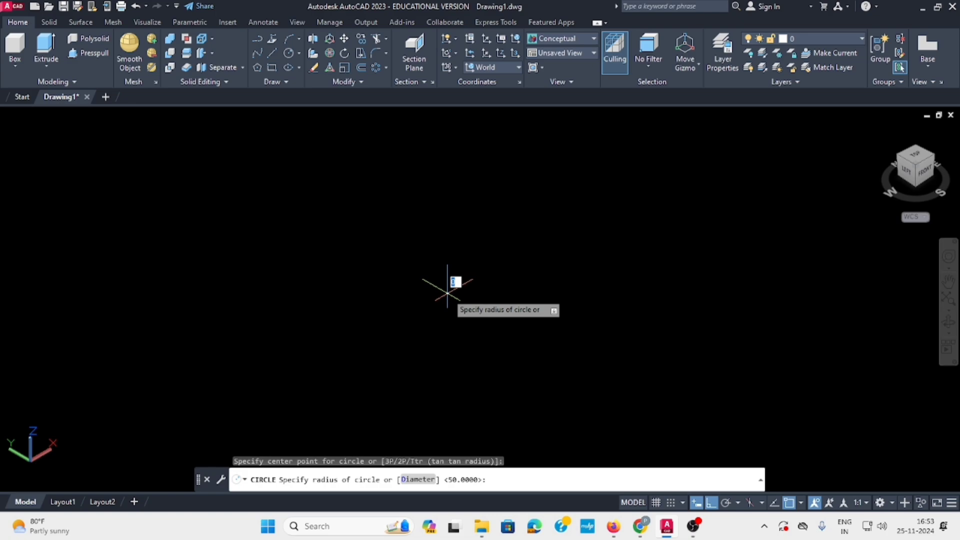
mouse_move(557, 346)
type("50")
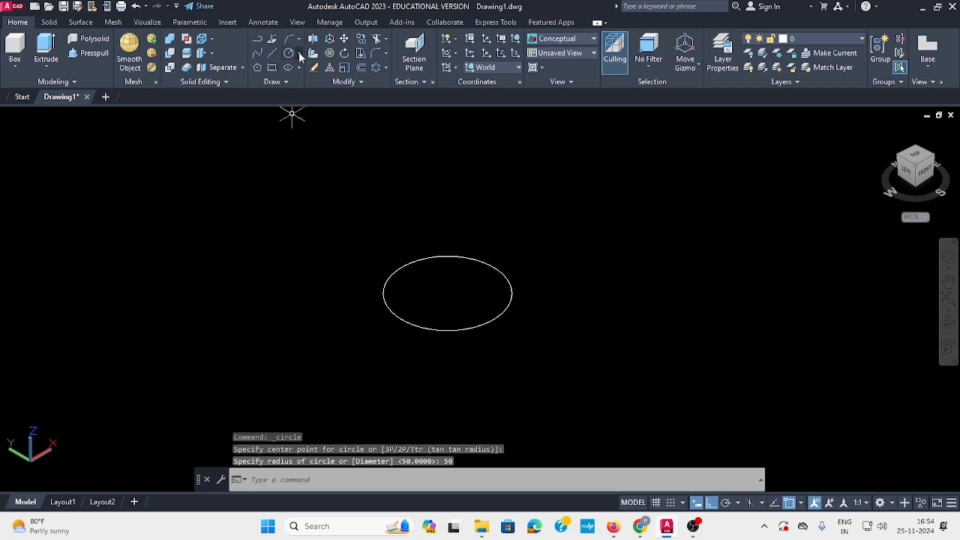
left_click(296, 53)
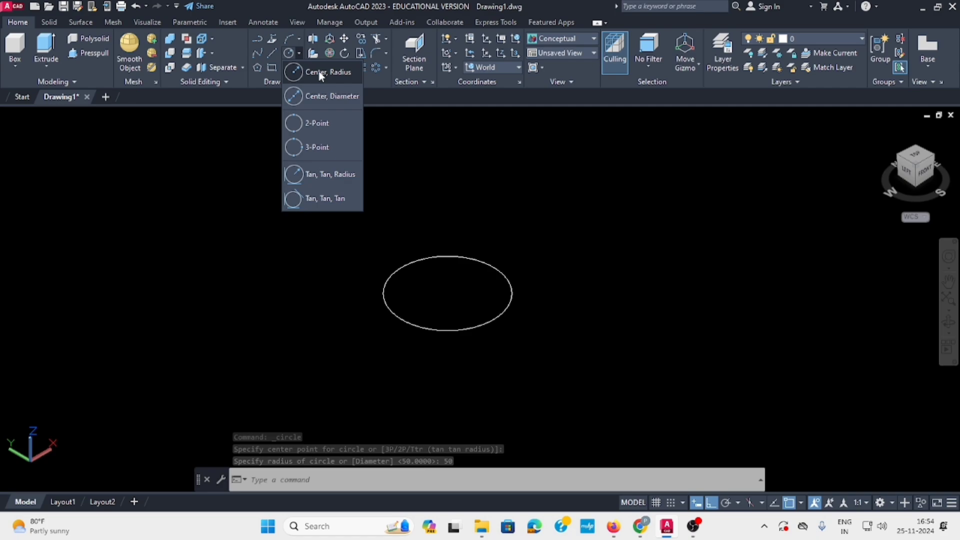
left_click(320, 72)
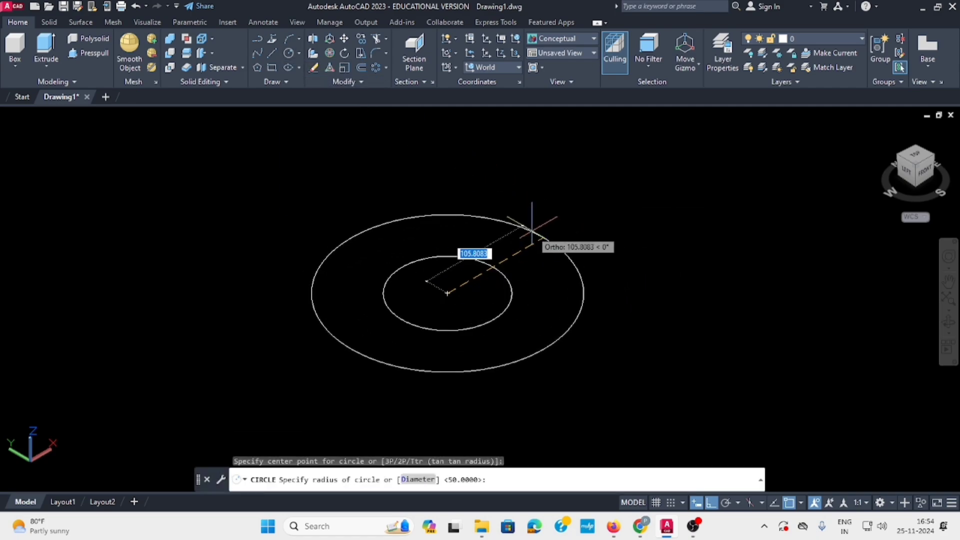
type("75")
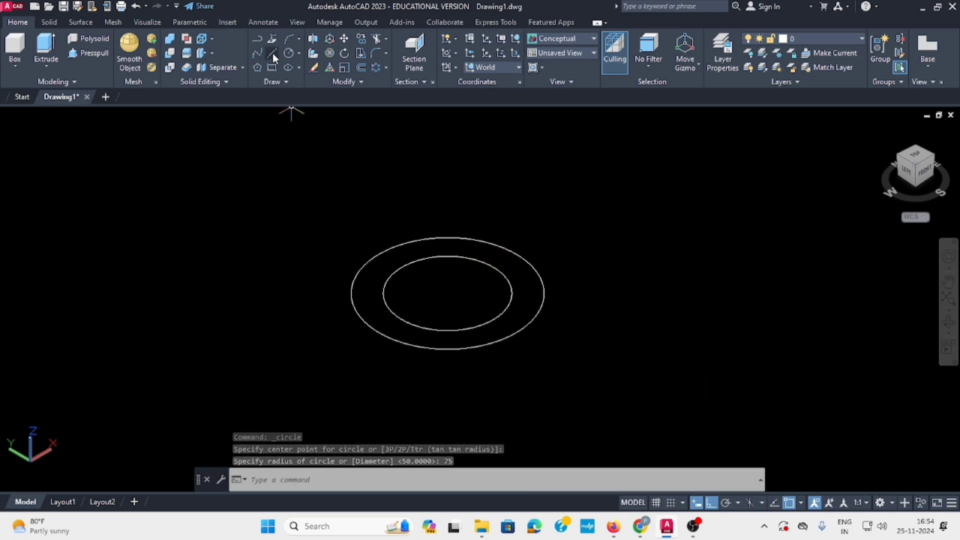
- Draw a 200-unit vertical line, move the radius-75 circle to its top, add radius lines
left_click(271, 52)
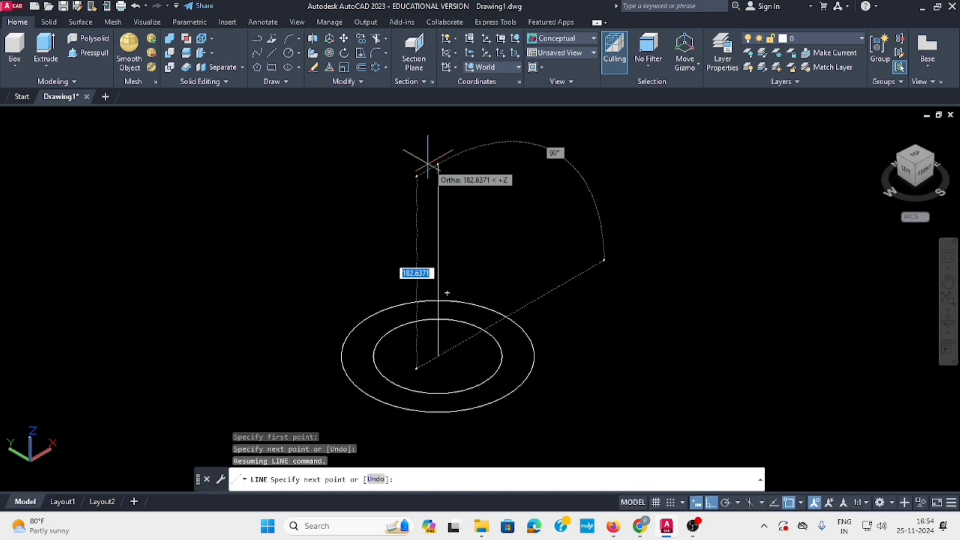
type("200")
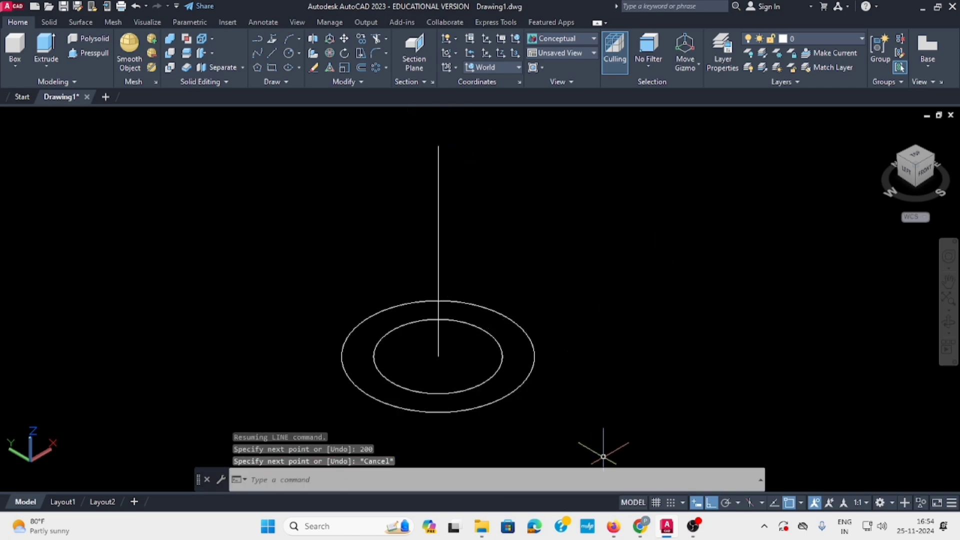
mouse_move(486, 398)
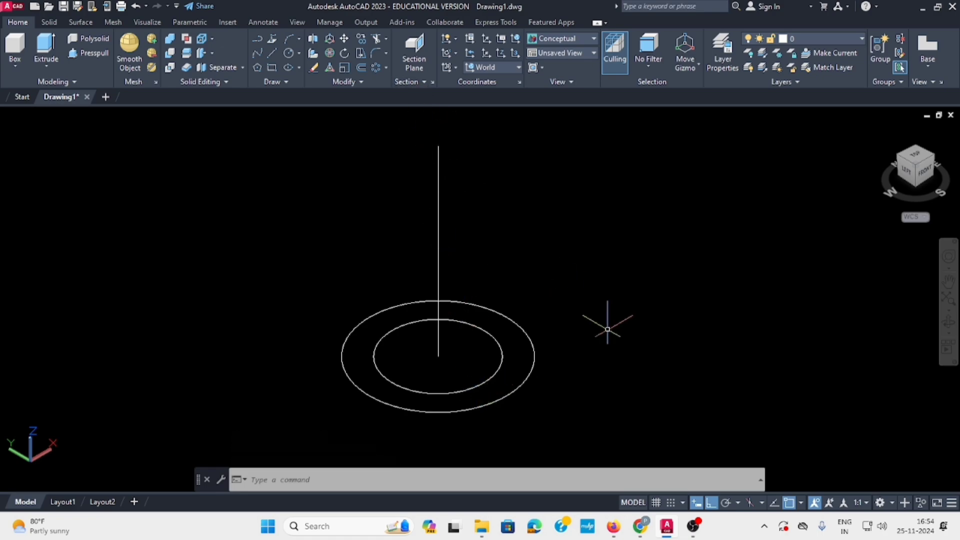
mouse_move(711, 504)
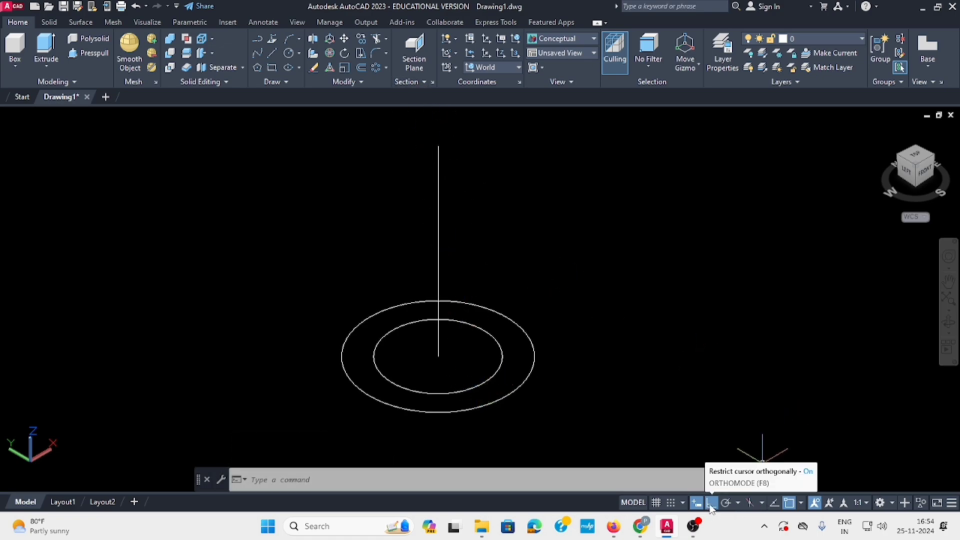
mouse_move(583, 131)
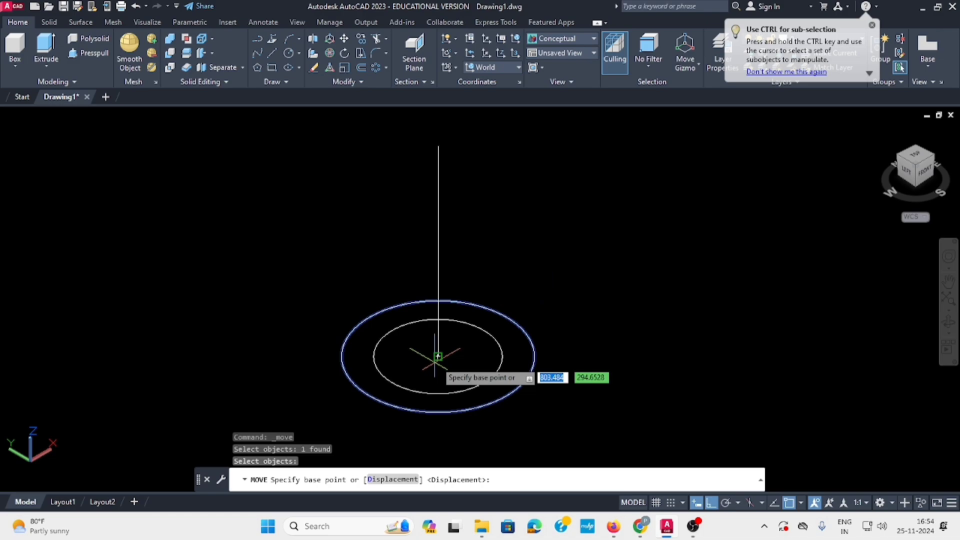
left_click(439, 356)
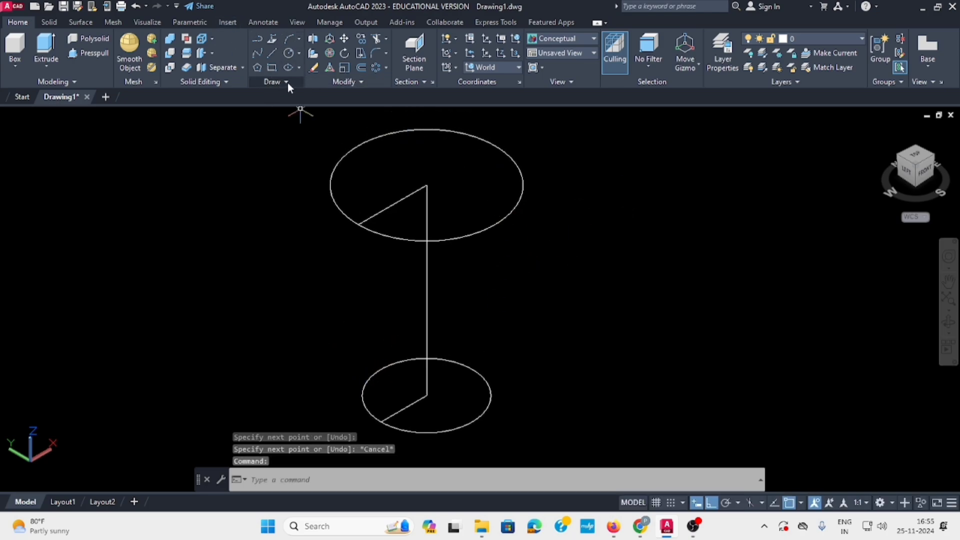
- Create a helix from the base centre, radii 50 to 75, 0.2 turns, to the top centre
left_click(286, 82)
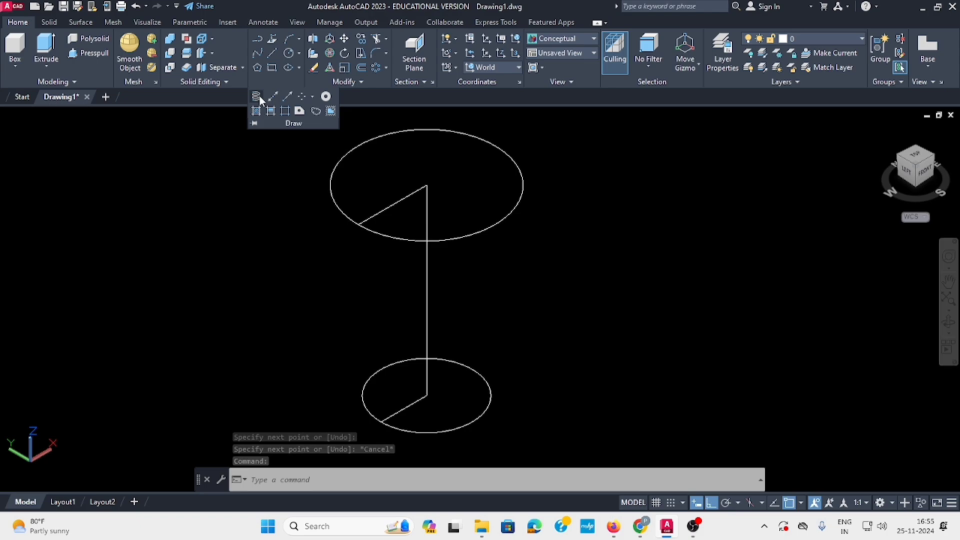
mouse_move(255, 96)
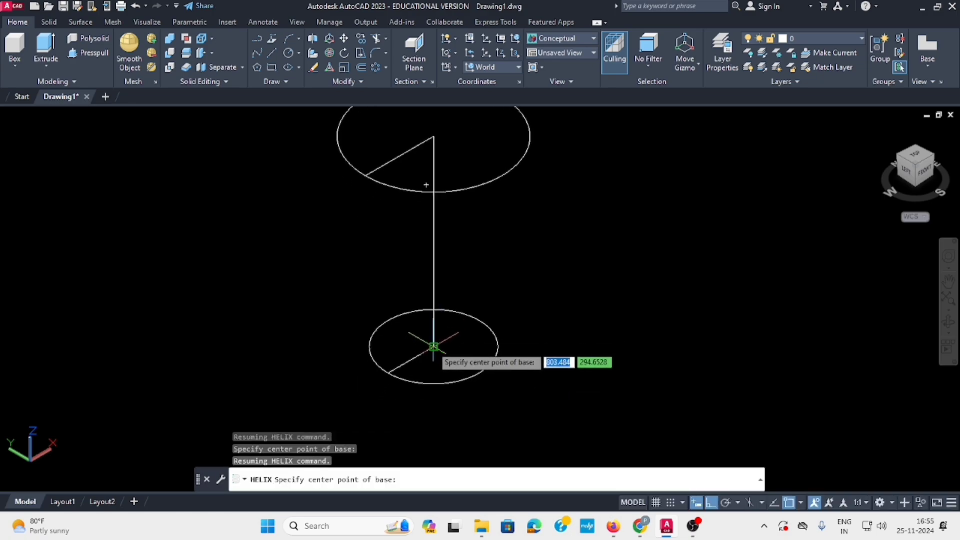
left_click(433, 348)
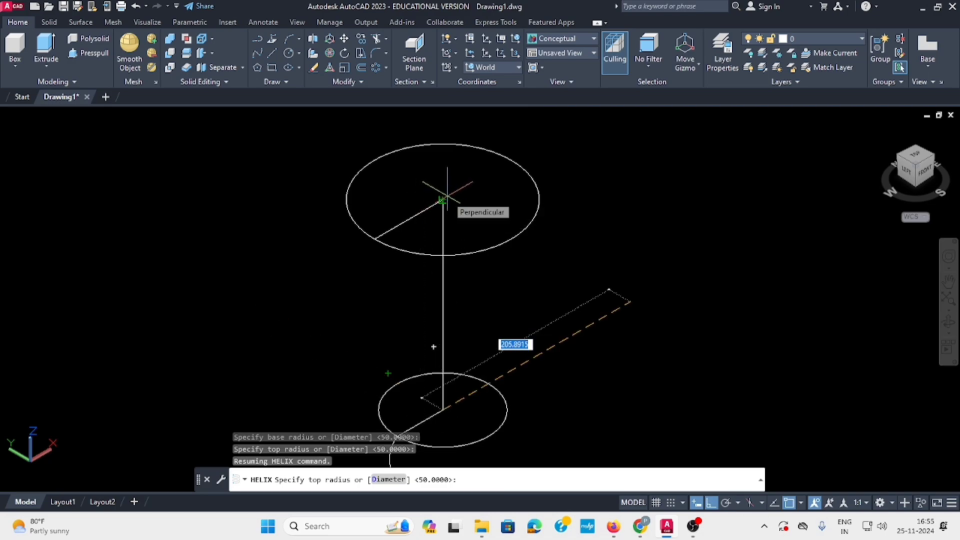
type("75")
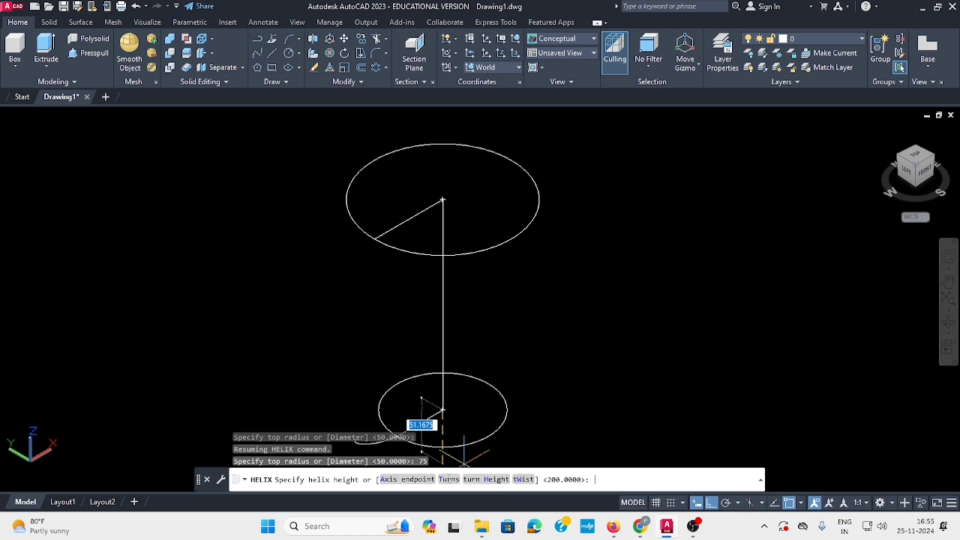
type("T")
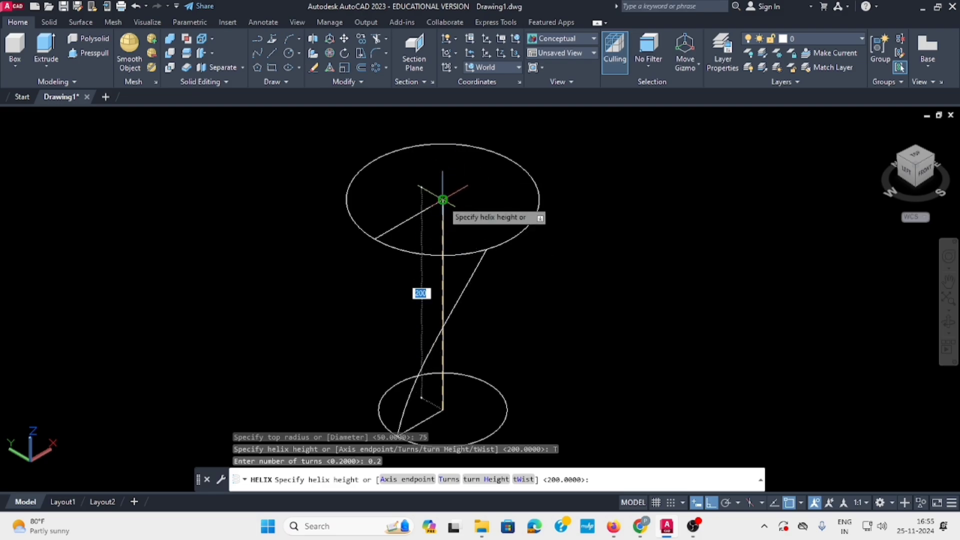
key("Enter")
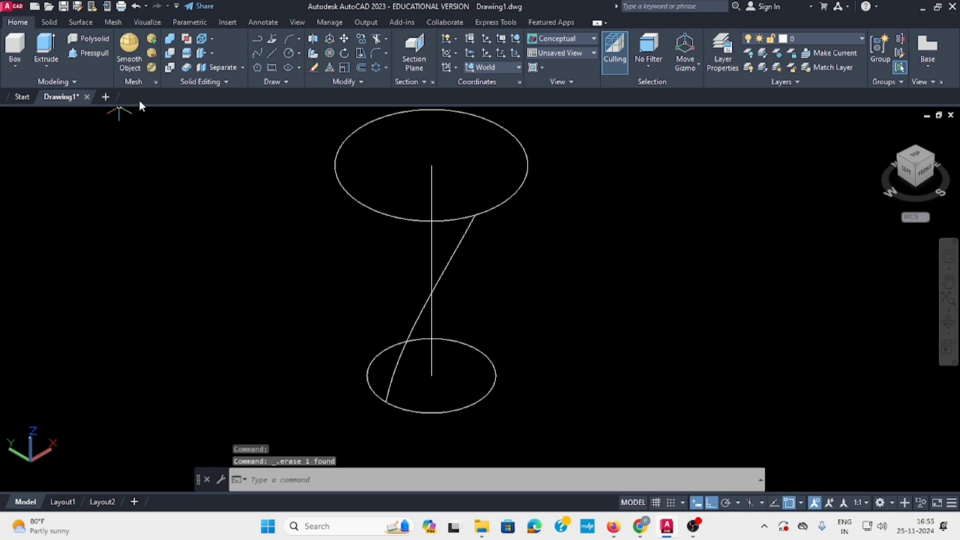
mouse_move(56, 513)
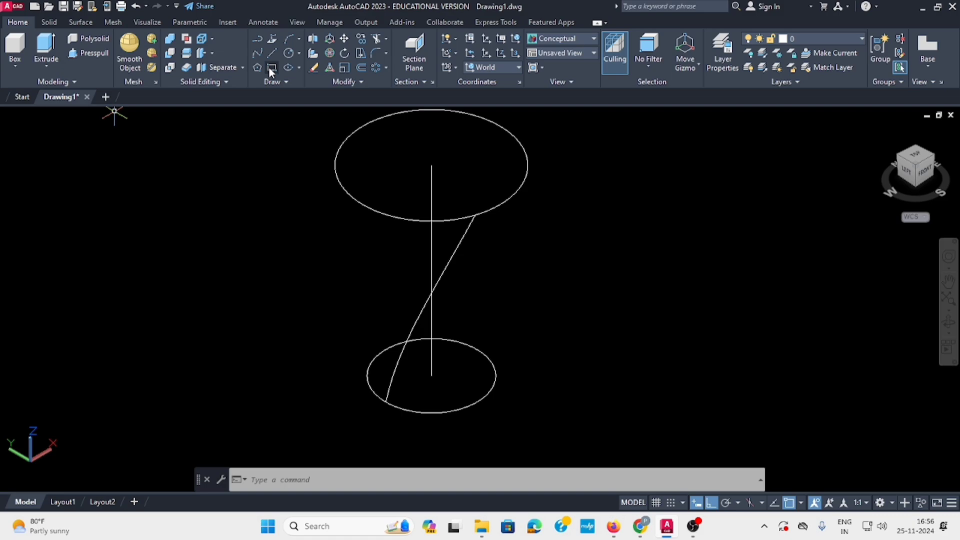
- Draw a size-2 square rectangle and move it onto the helix start on the base circle
left_click(271, 68)
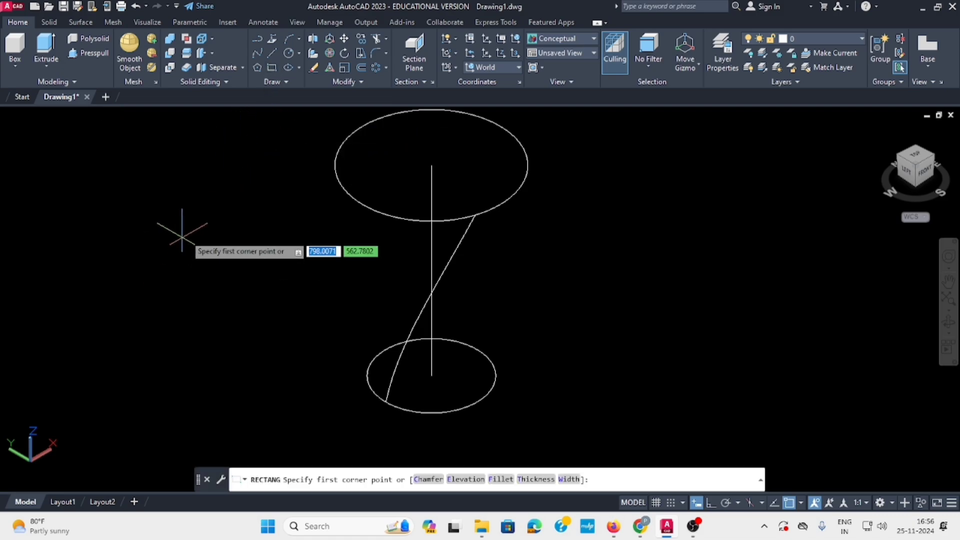
mouse_move(222, 248)
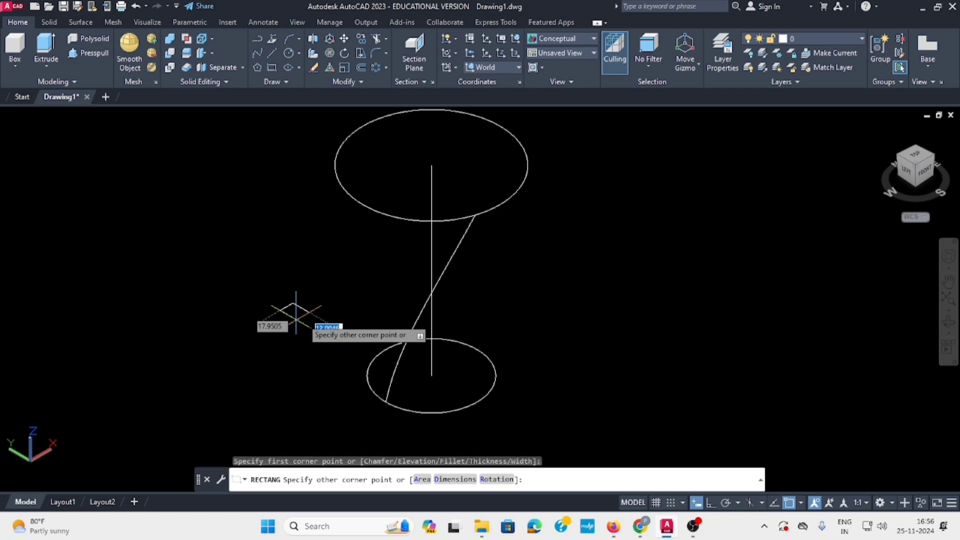
mouse_move(294, 326)
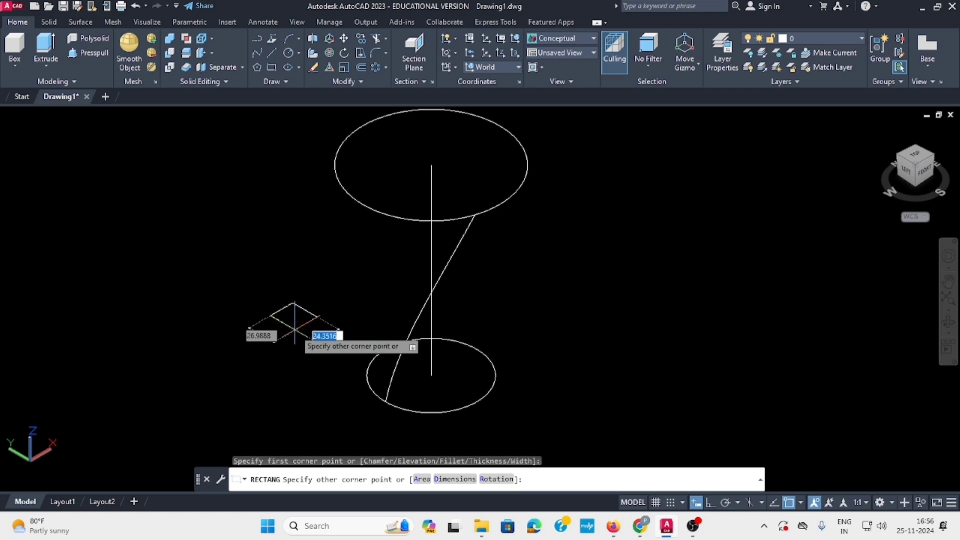
type("2")
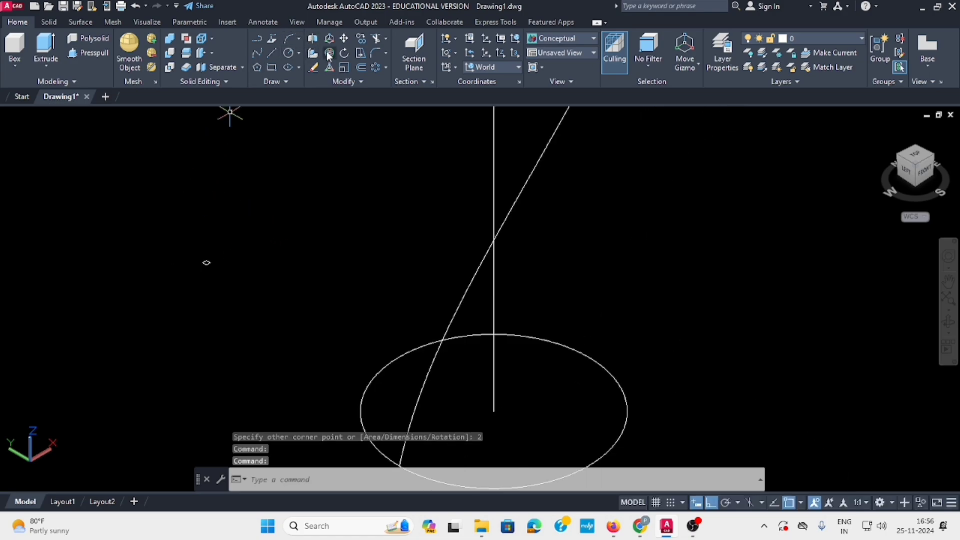
mouse_move(343, 38)
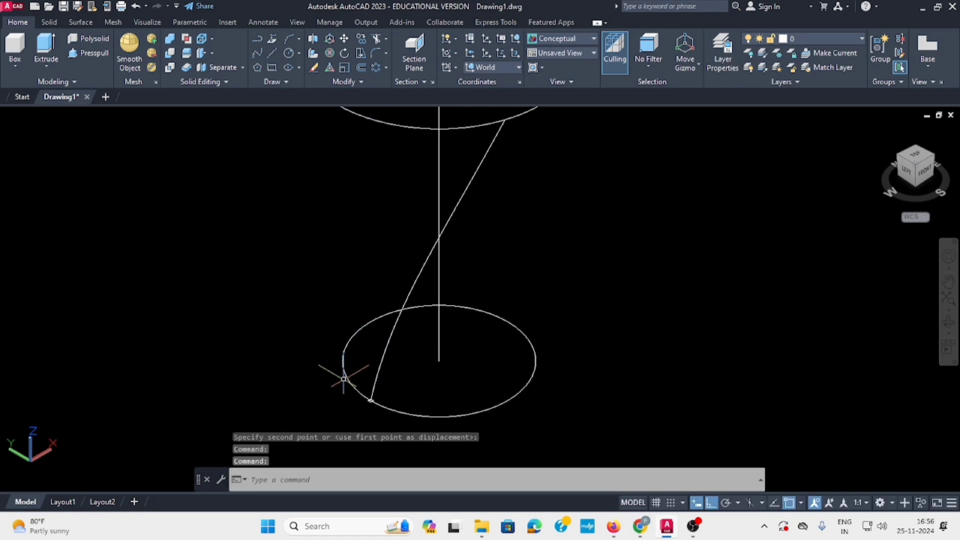
mouse_move(45, 45)
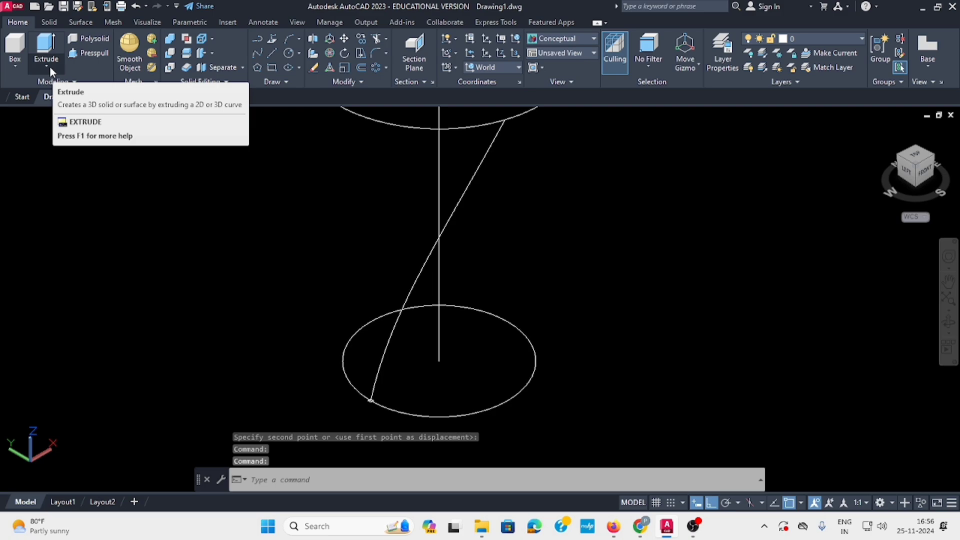
- Sweep the small square profile along the helix to form the first solid rod
left_click(47, 68)
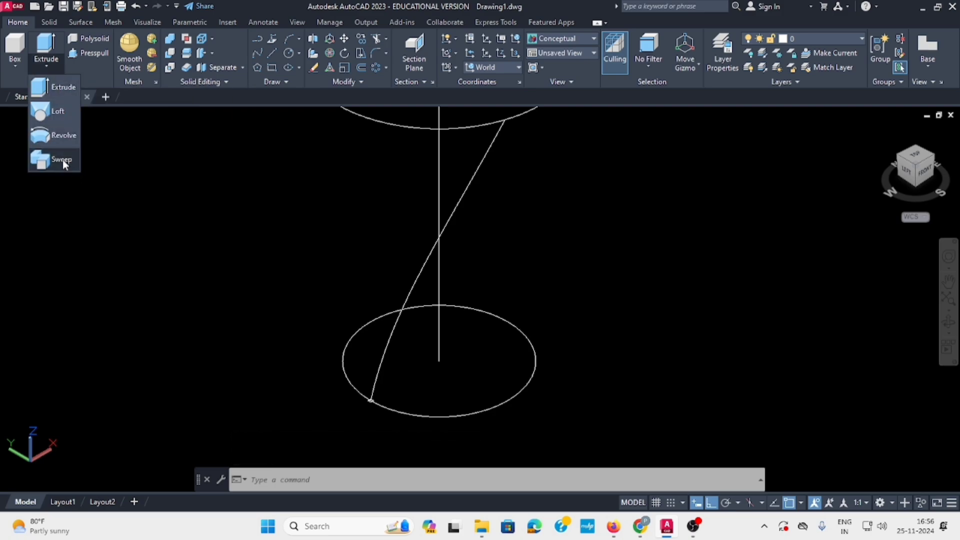
left_click(60, 159)
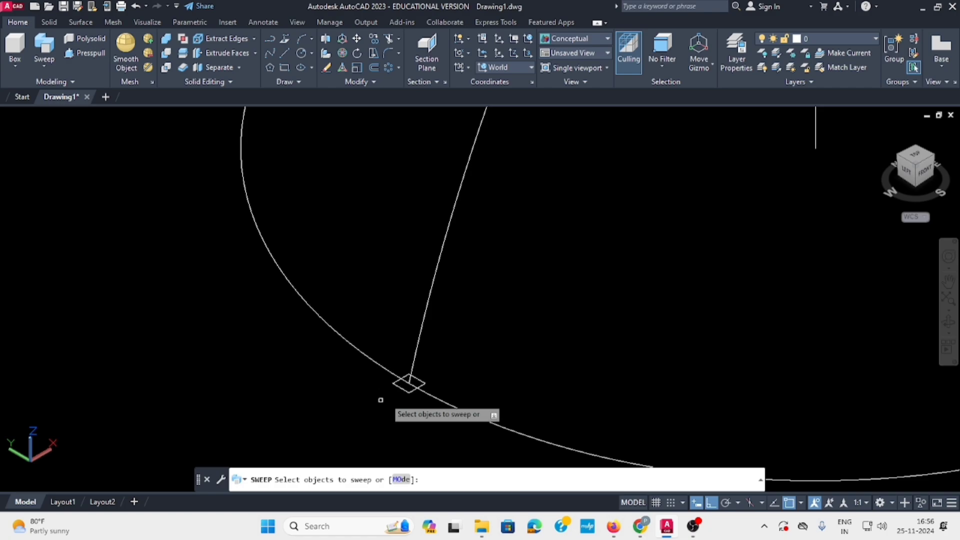
left_click(407, 384)
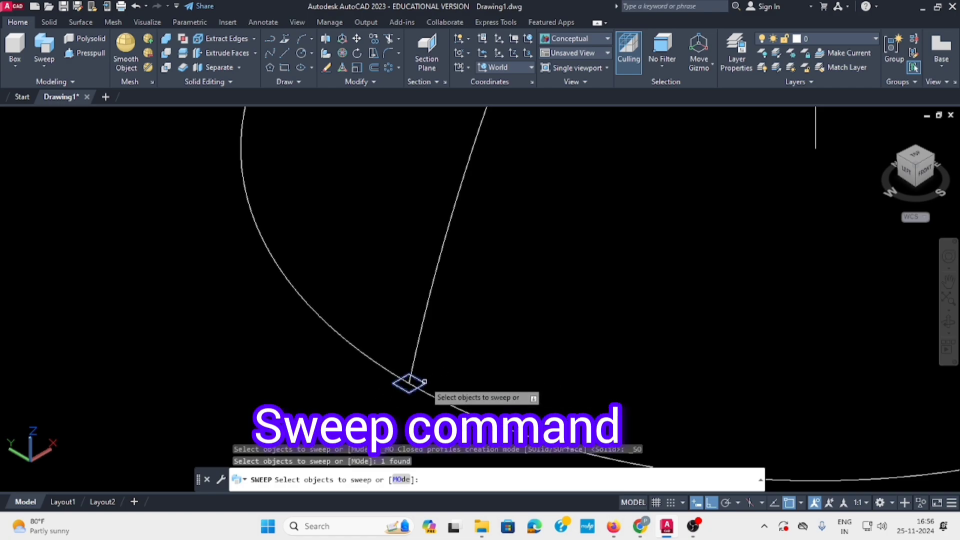
left_click(405, 385)
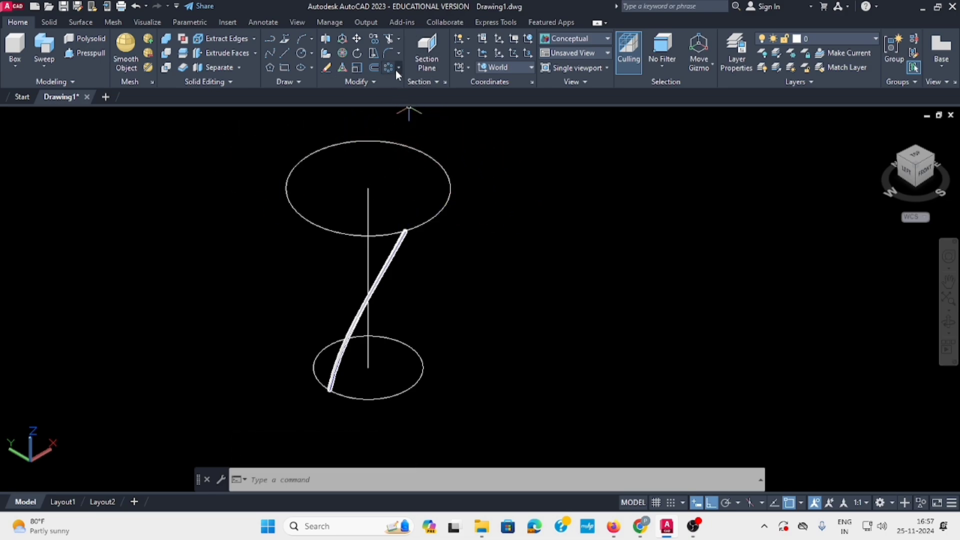
- Polar-array the swept rod into 30 items around the top circle's centre
left_click(396, 69)
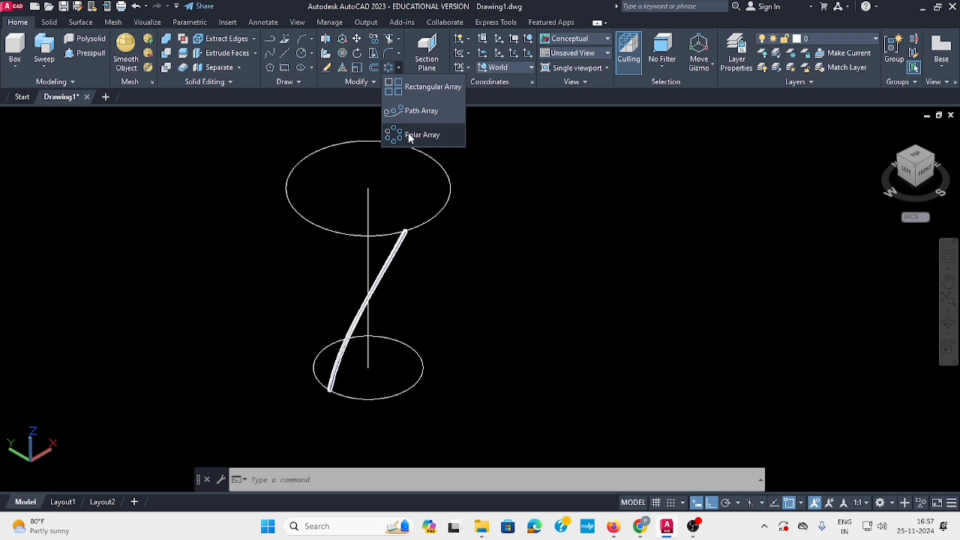
left_click(421, 134)
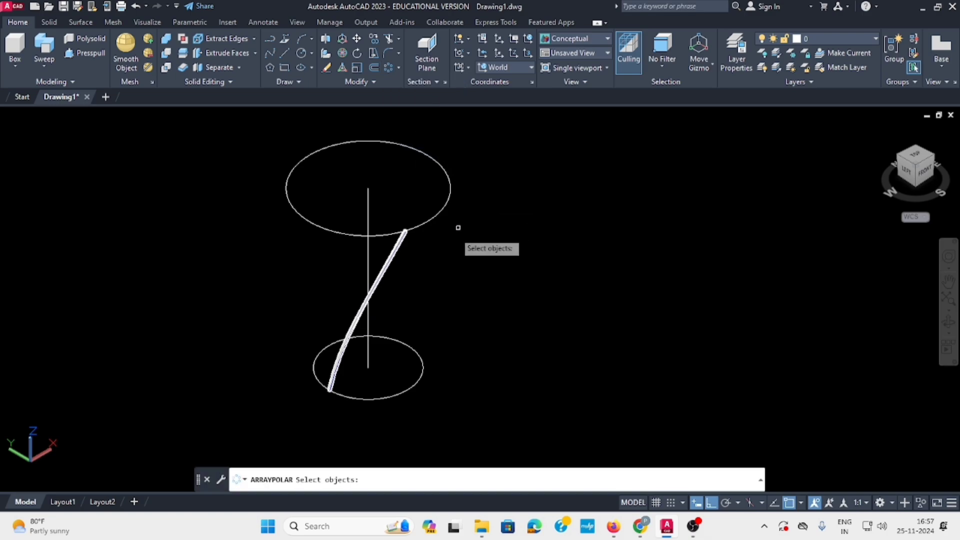
left_click(392, 255)
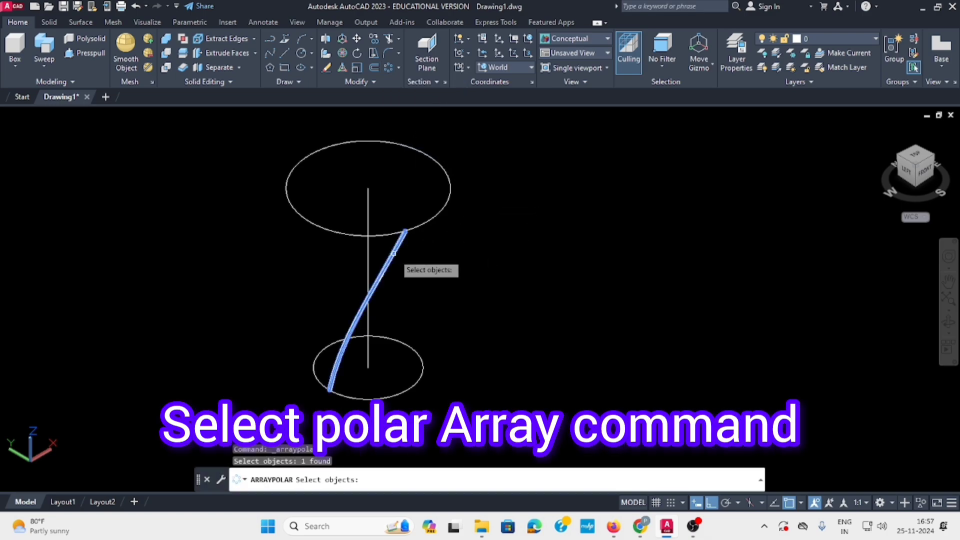
key("Enter")
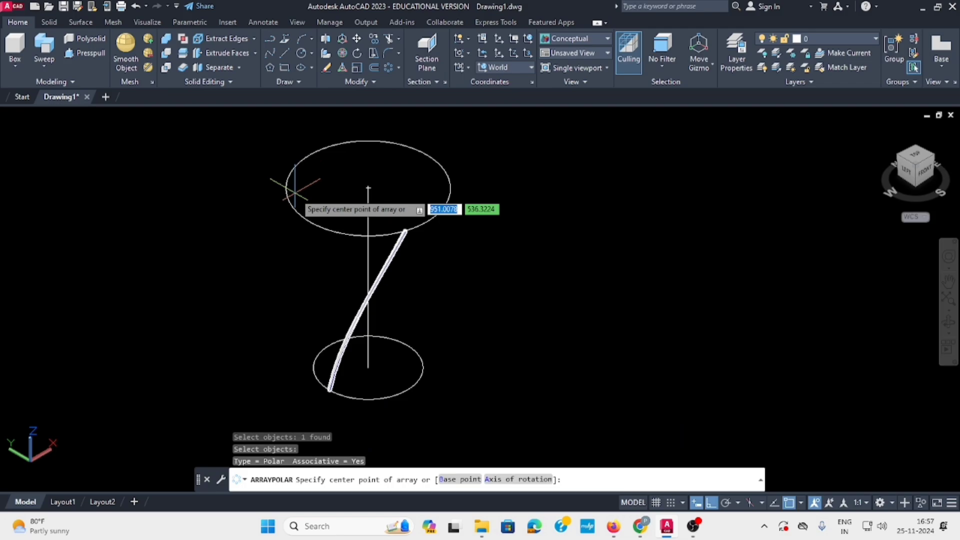
left_click(369, 188)
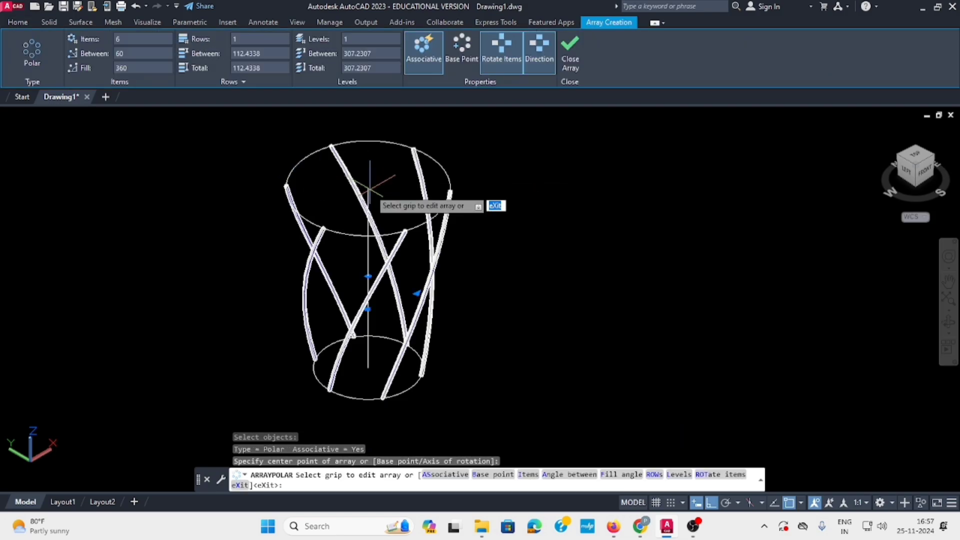
left_click(142, 39)
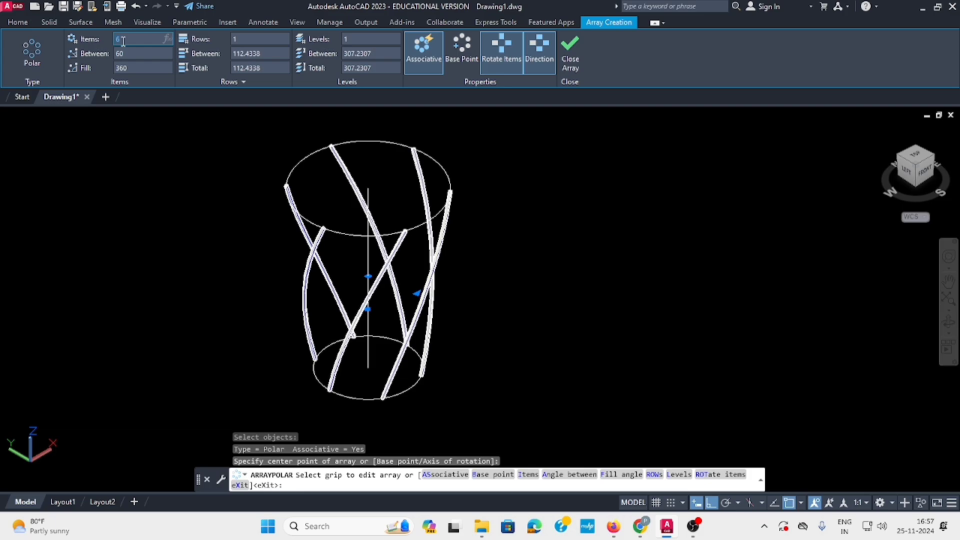
type("30")
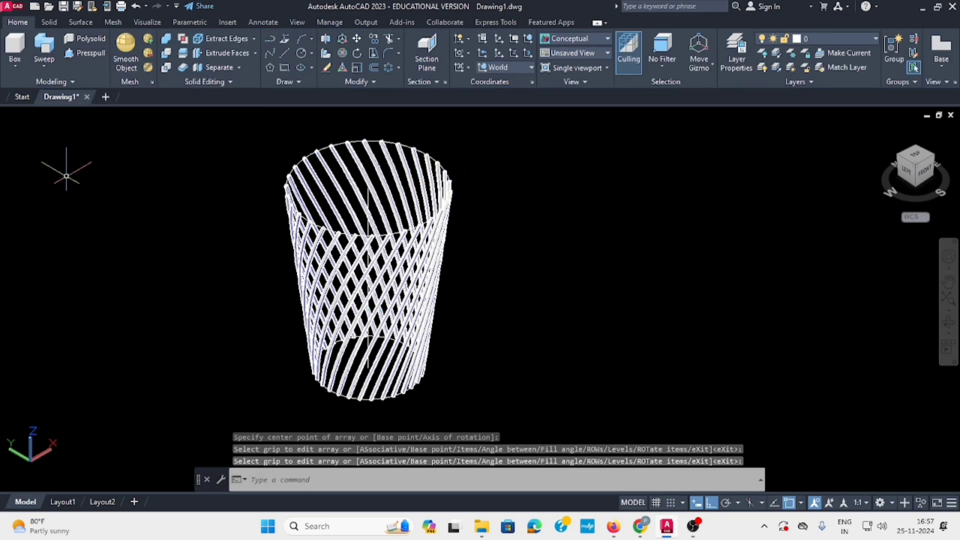
key("Escape")
type("mirror")
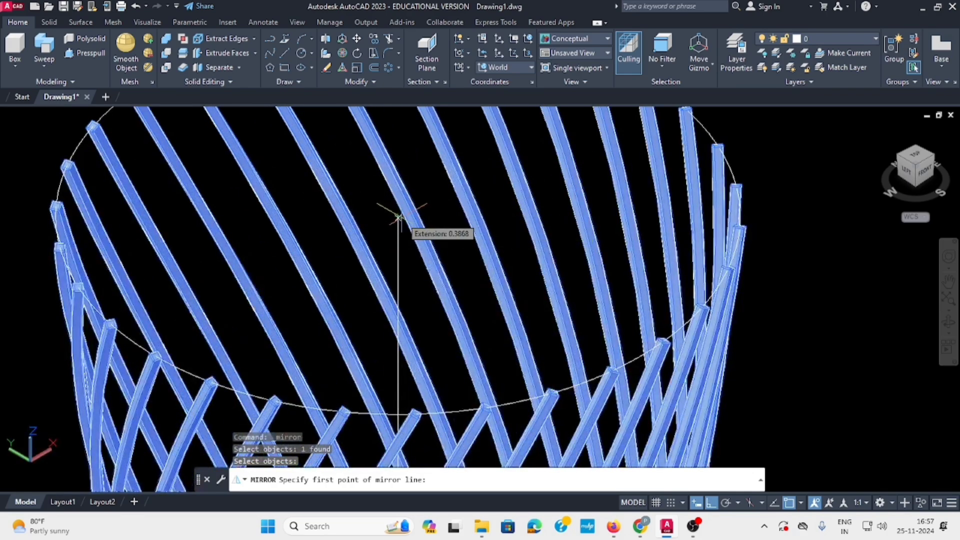
mouse_move(398, 216)
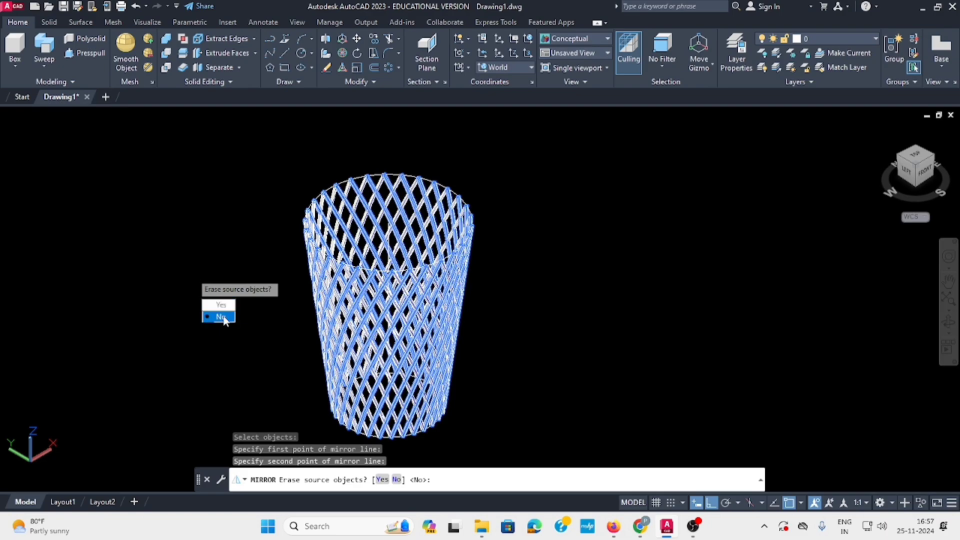
- Mirror the rod array across the centre line, keeping the source, and erase the axis
left_click(218, 317)
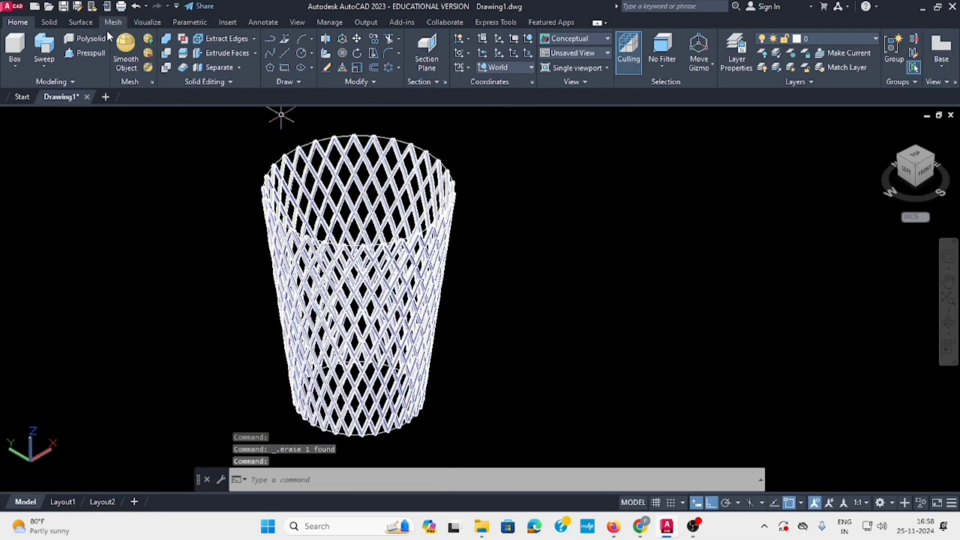
mouse_move(284, 68)
type("5")
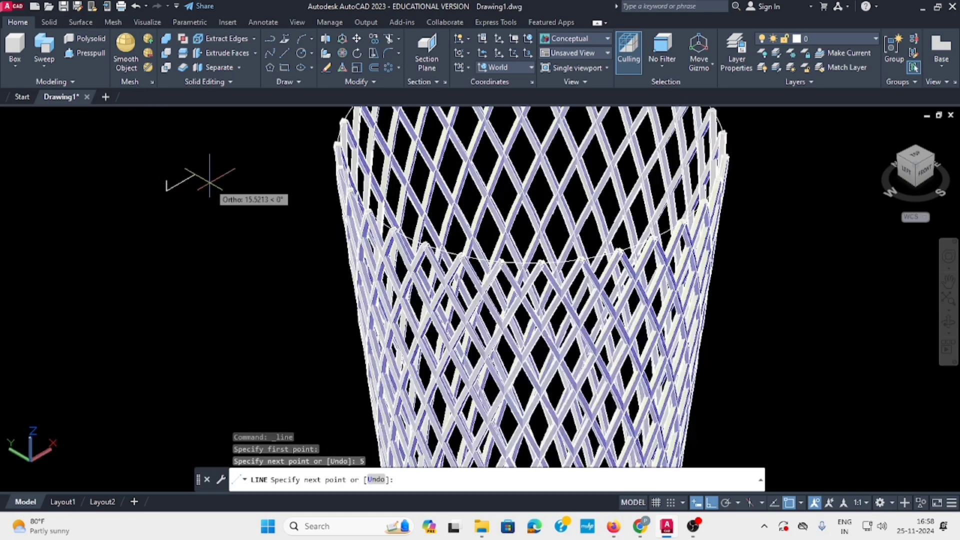
mouse_move(198, 165)
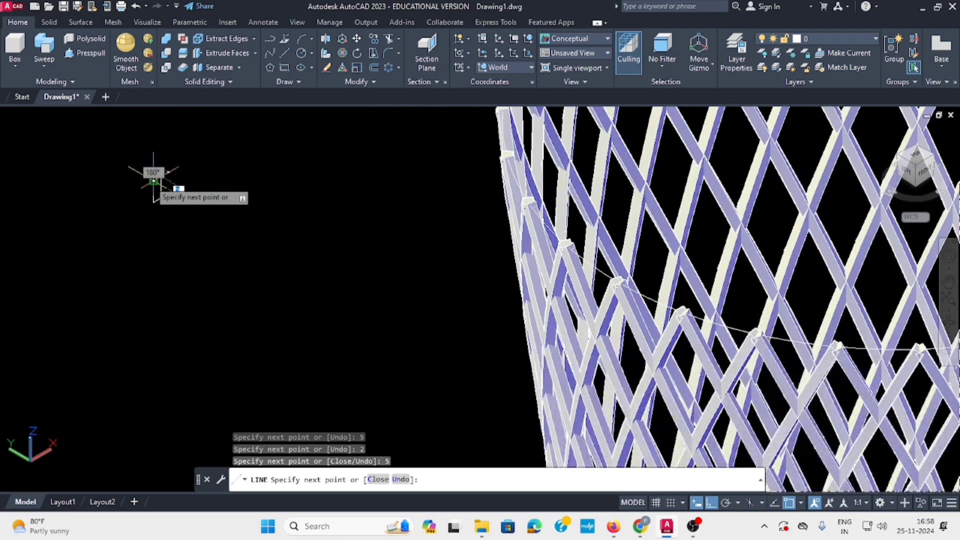
- Finish the four length-5 profile lines and JOIN them into one 3D polyline
key("Escape")
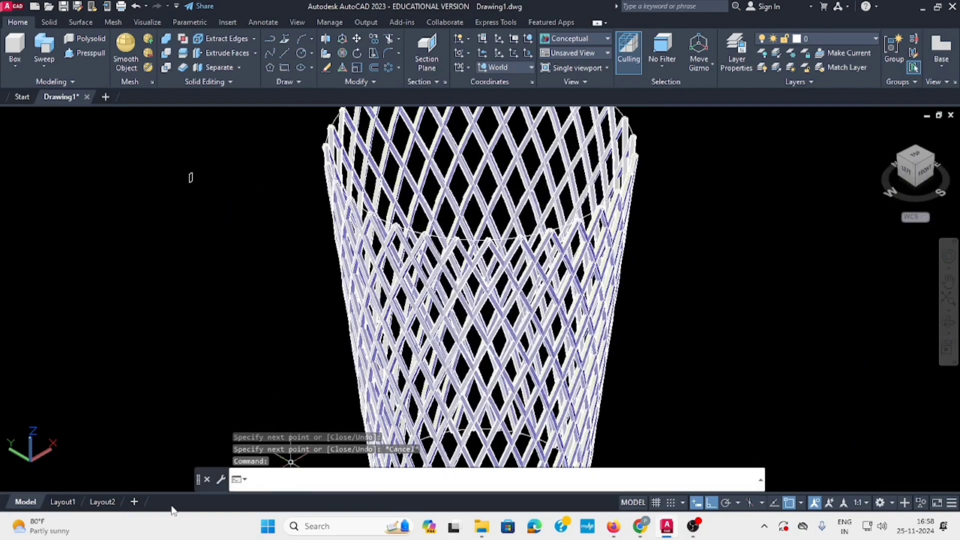
type("JOI")
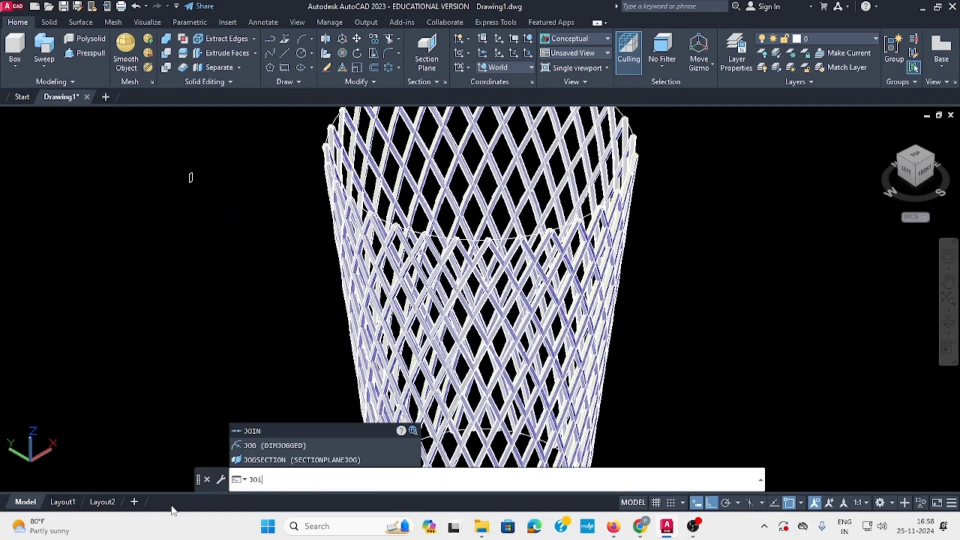
key("Enter")
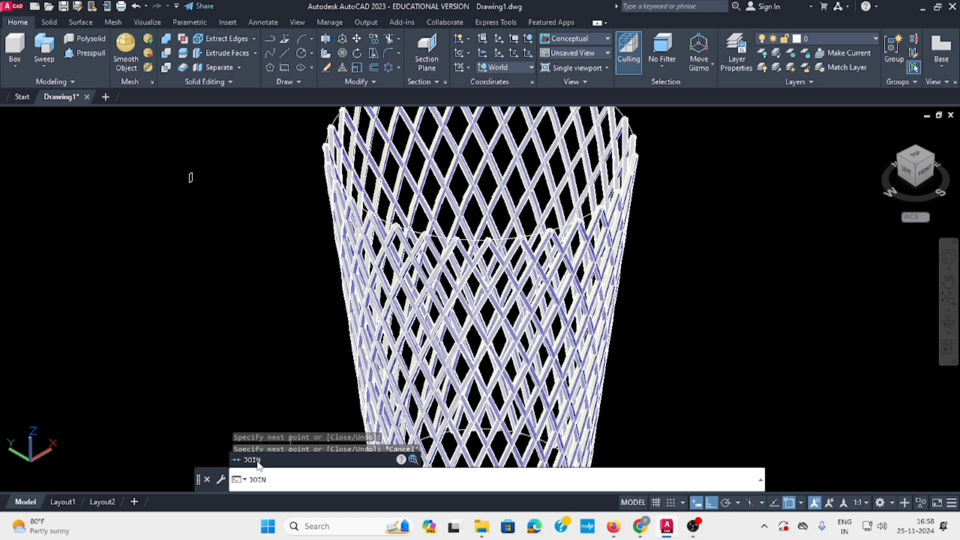
left_click_drag(190, 178, 188, 234)
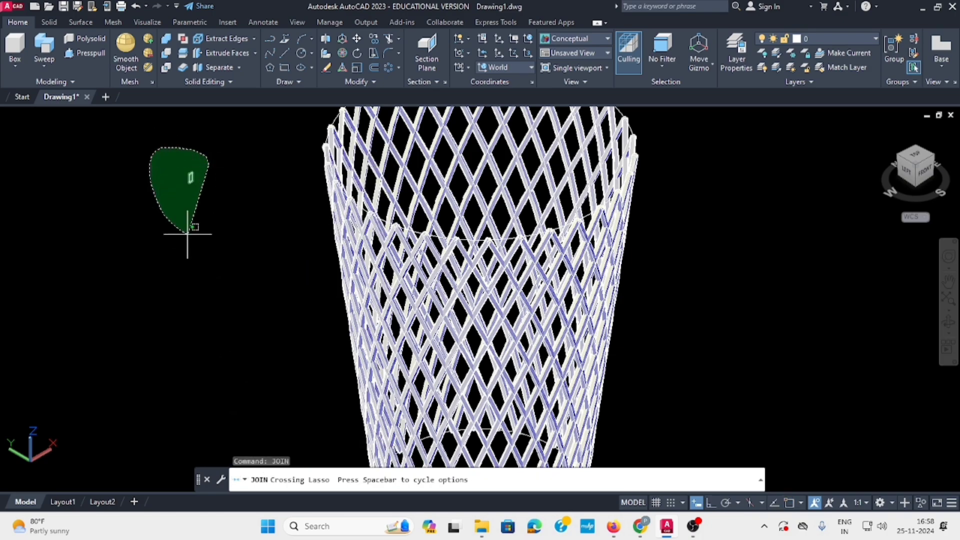
key("Enter")
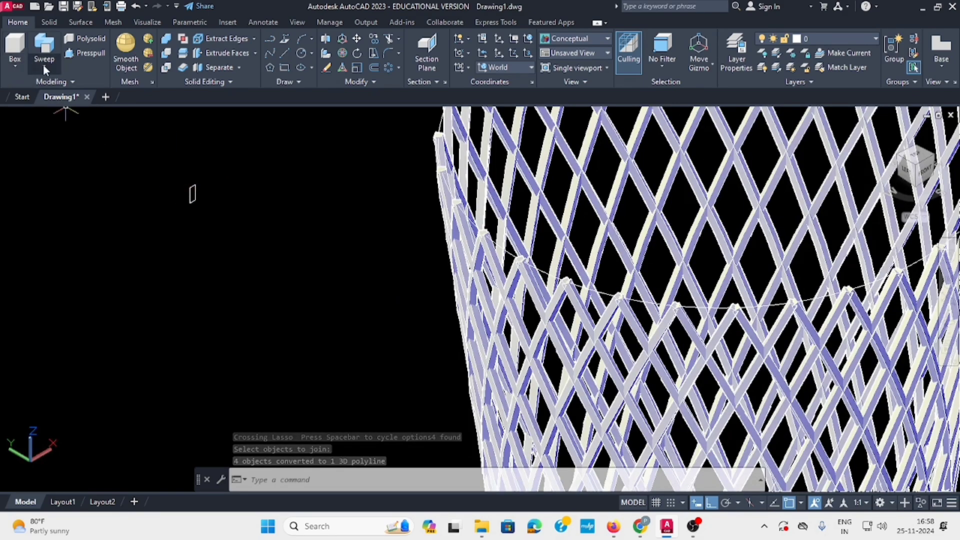
- Sweep the joined profile around the top circle to form a solid rim band
left_click(44, 64)
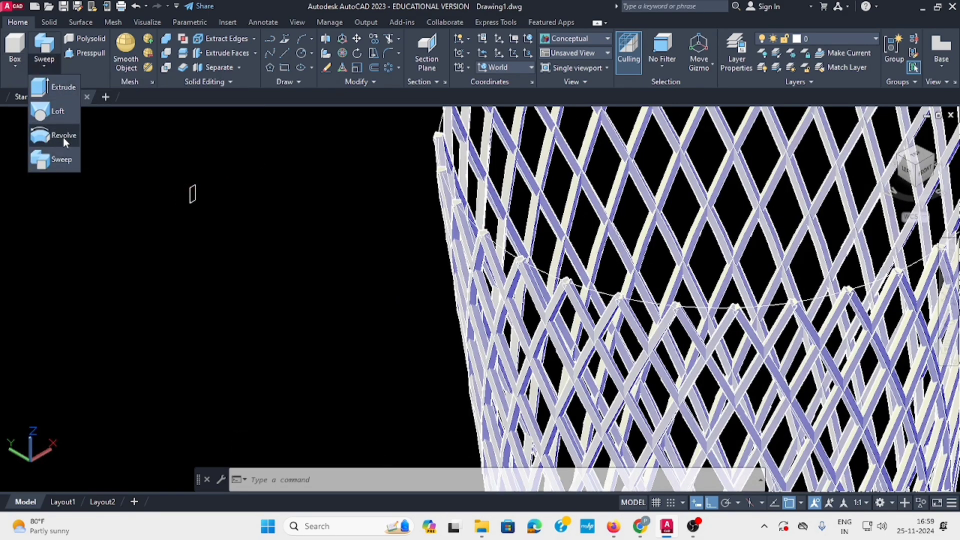
left_click(61, 159)
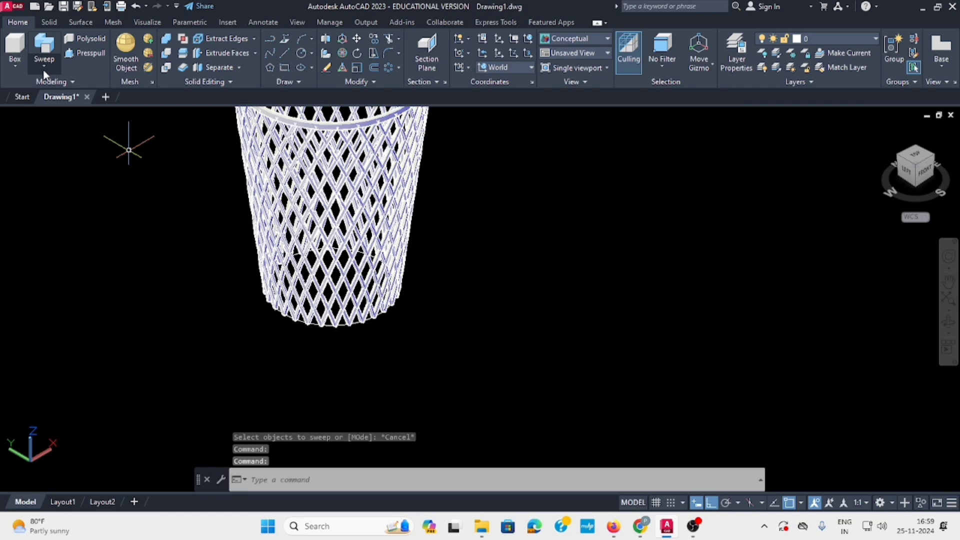
- Extrude the bottom circle to height 5 to make the base disc
left_click(43, 60)
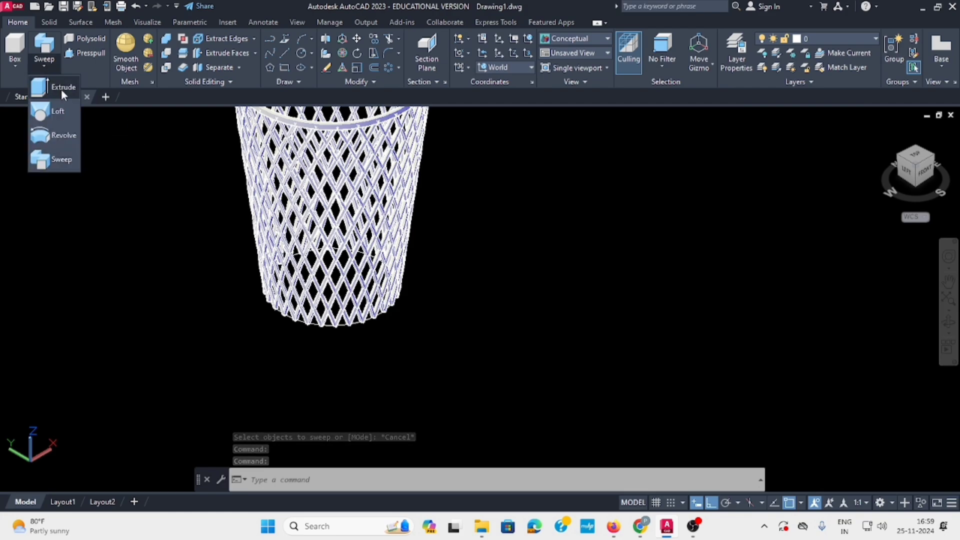
left_click(63, 87)
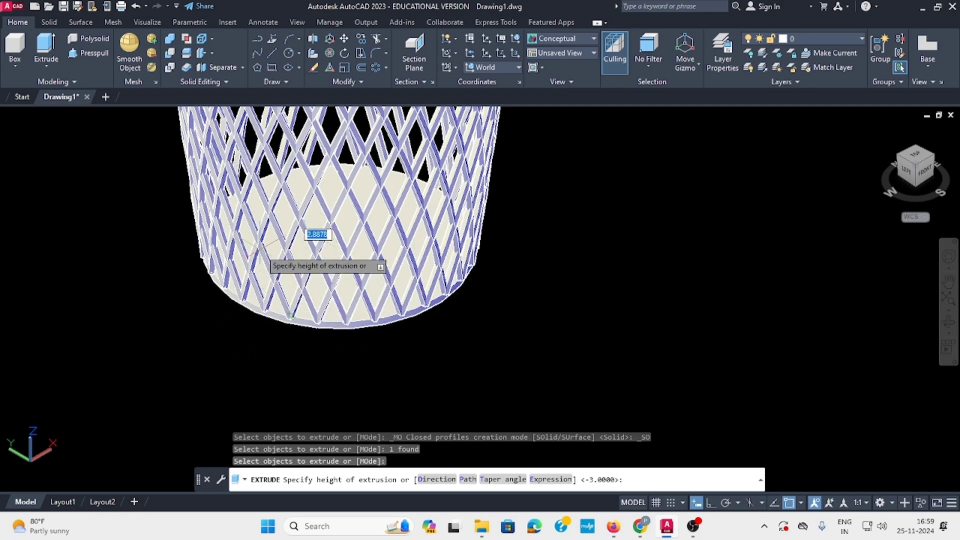
type("5")
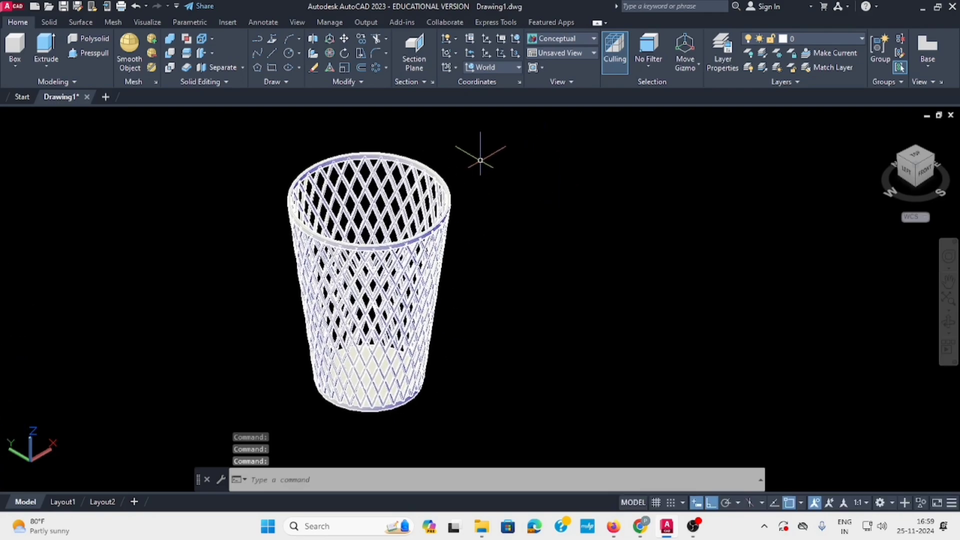
mouse_move(366, 39)
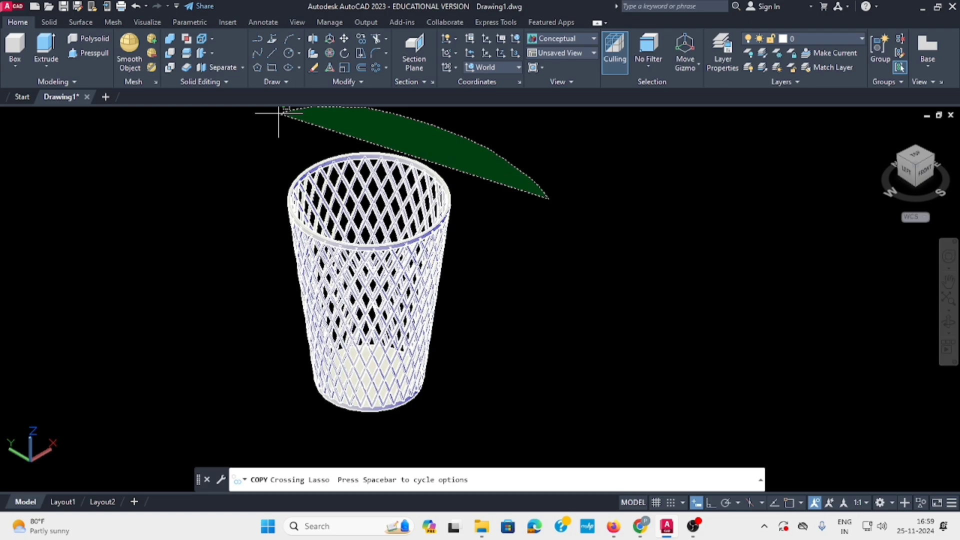
- Start COPY and lasso-select the whole mesh basket (4 objects)
left_click(547, 370)
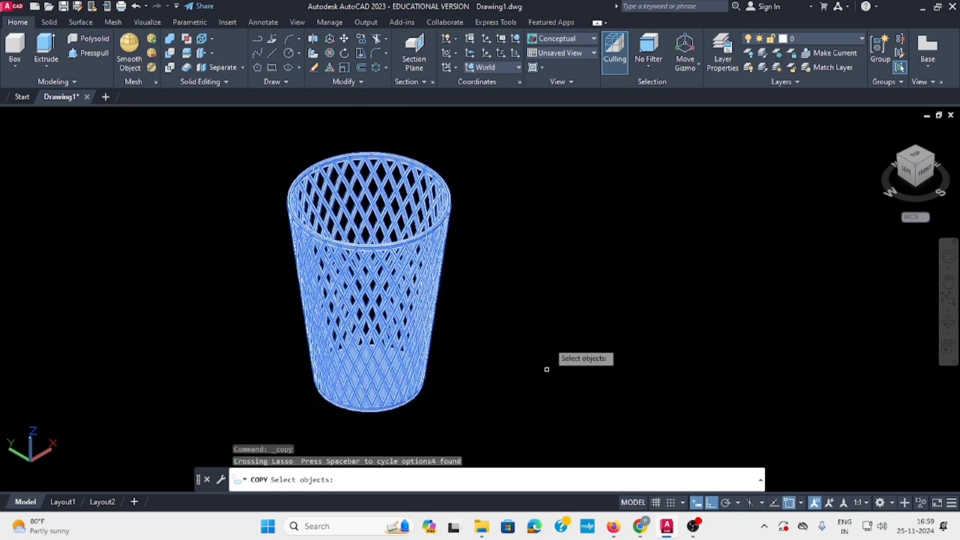